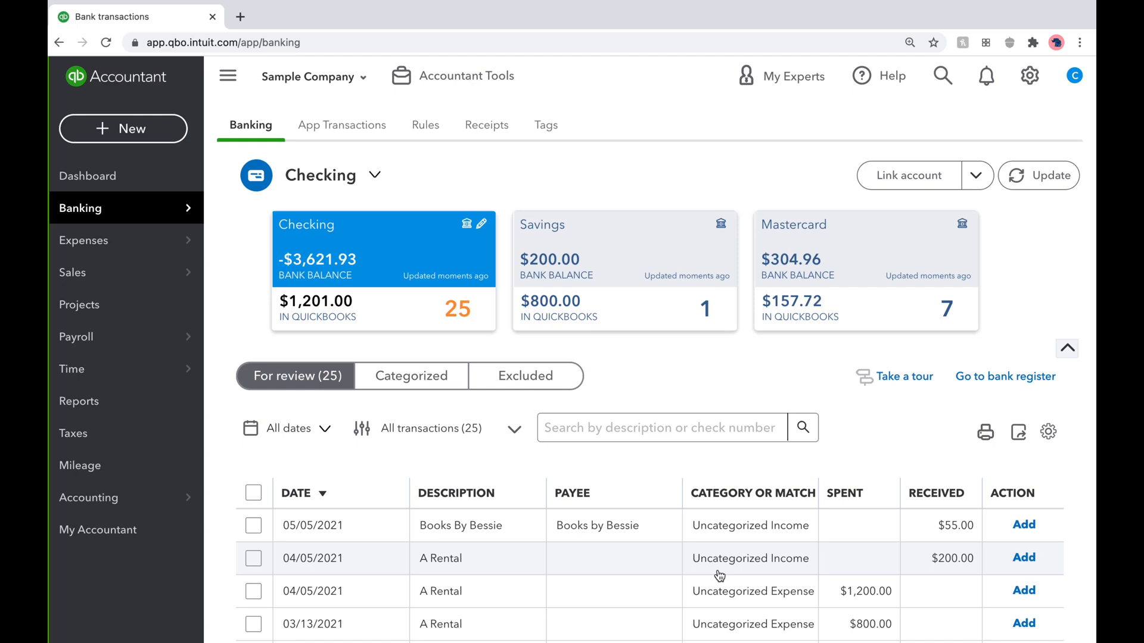
mouse_move(712, 558)
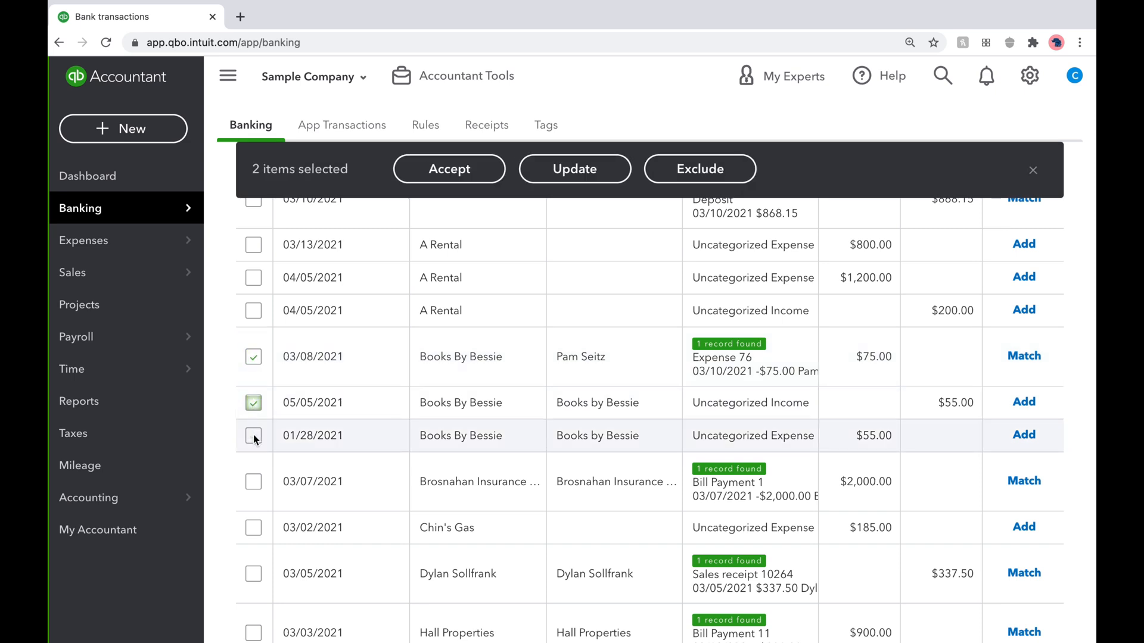
Step: Select the three Books By Bessie transactions and start a batch update on them
click(252, 436)
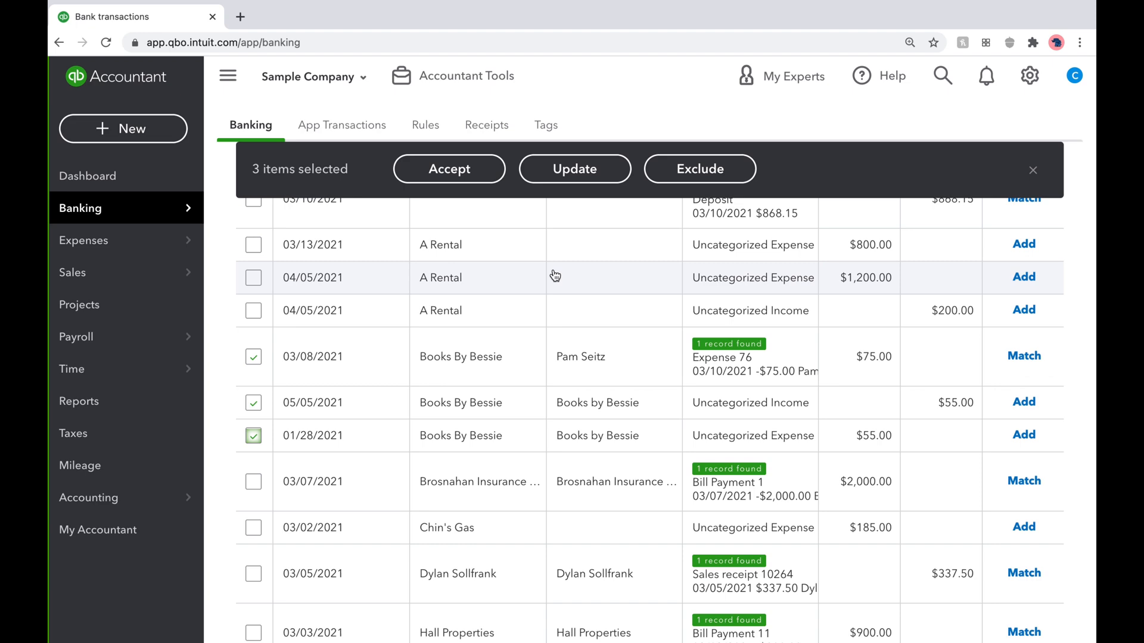
click(575, 168)
text(Book)
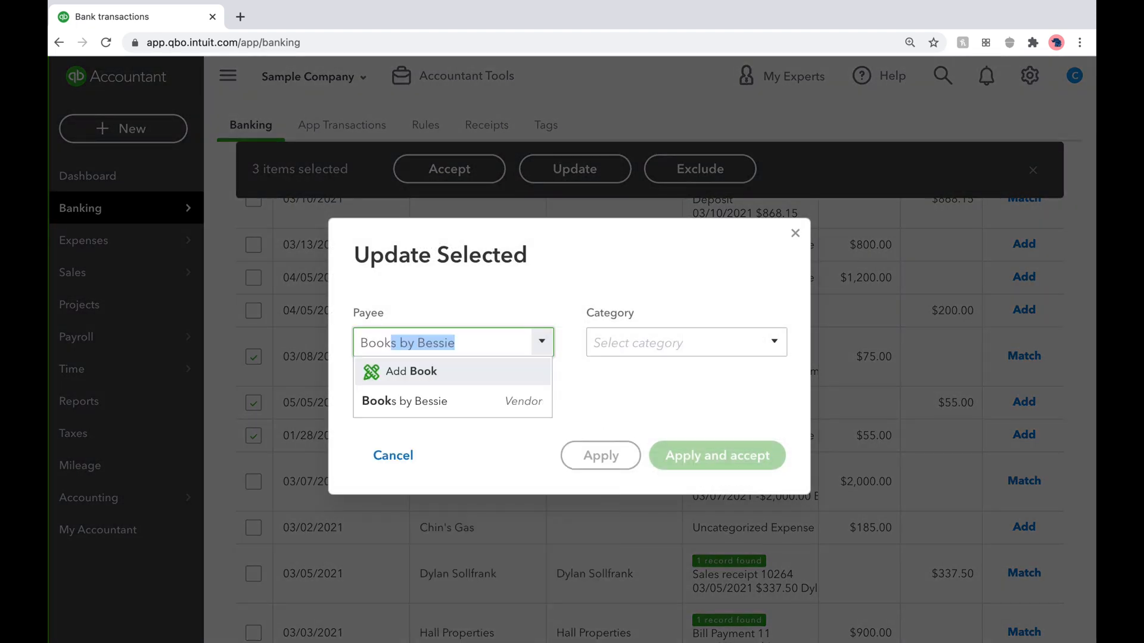
Step: Apply payee Books by Bessie and category Legal & Professional Fees:Bookkeeper, accepting all three
click(678, 342)
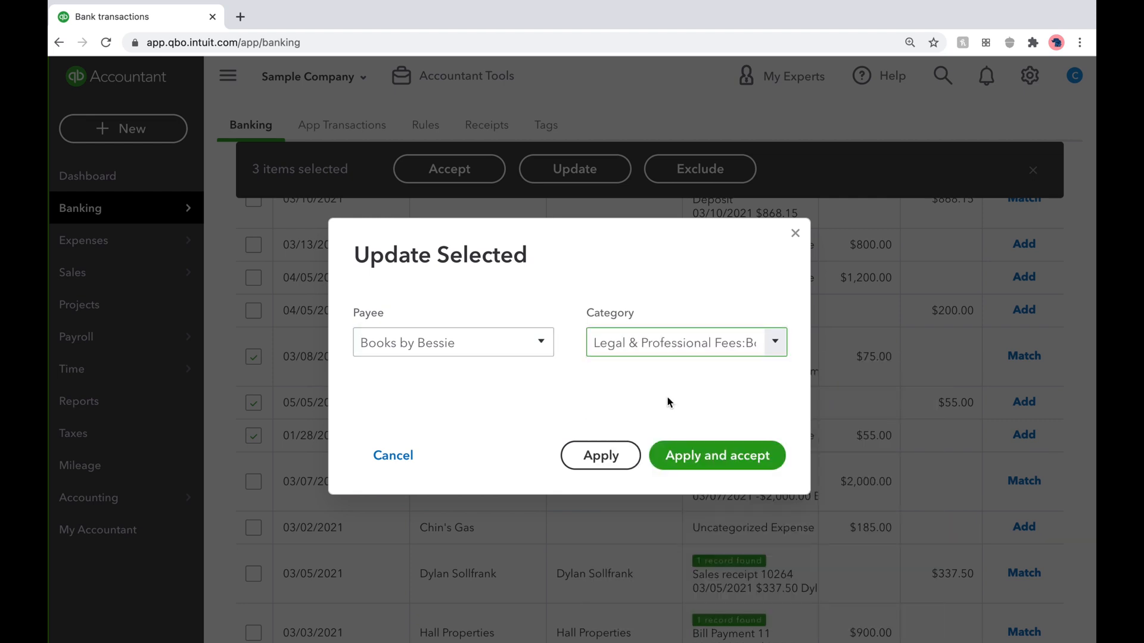
mouse_move(632, 365)
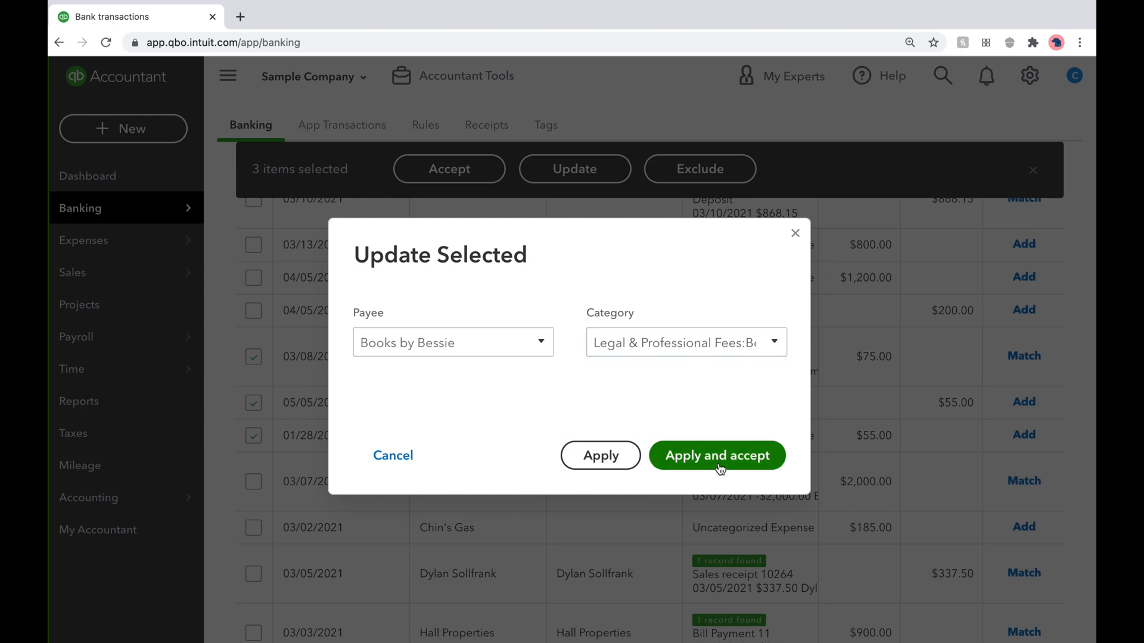
click(716, 455)
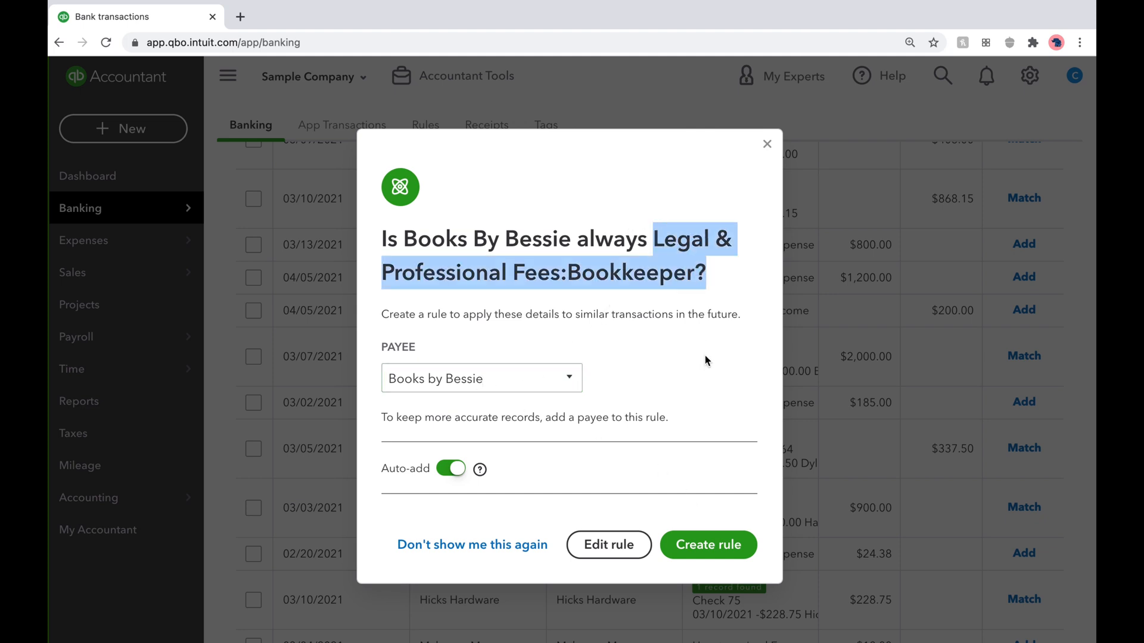
Step: Dismiss the Books By Bessie rule suggestion, leaving 22 transactions for review
click(707, 545)
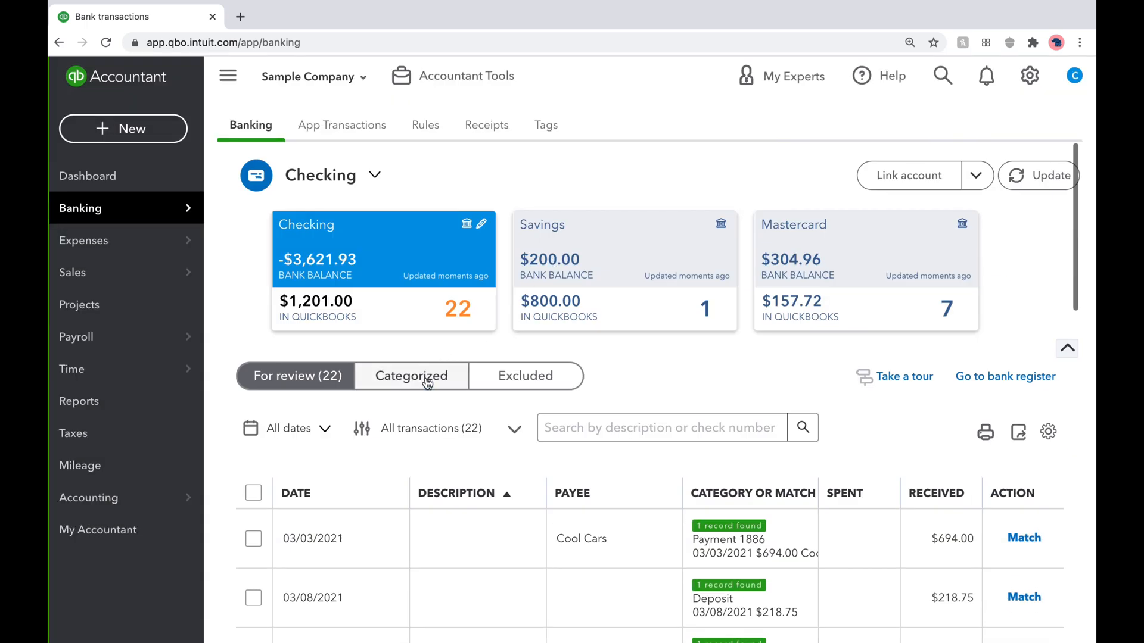
Step: Show the Categorized list with the three Books By Bessie entries under Legal & Professional Fees
click(411, 375)
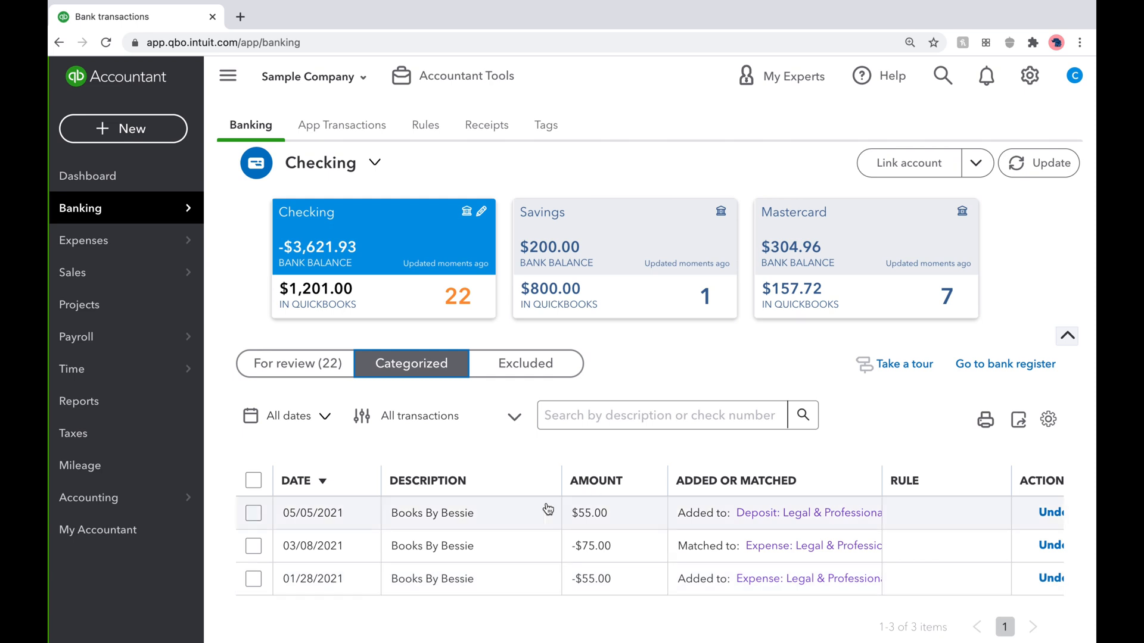
mouse_move(530, 612)
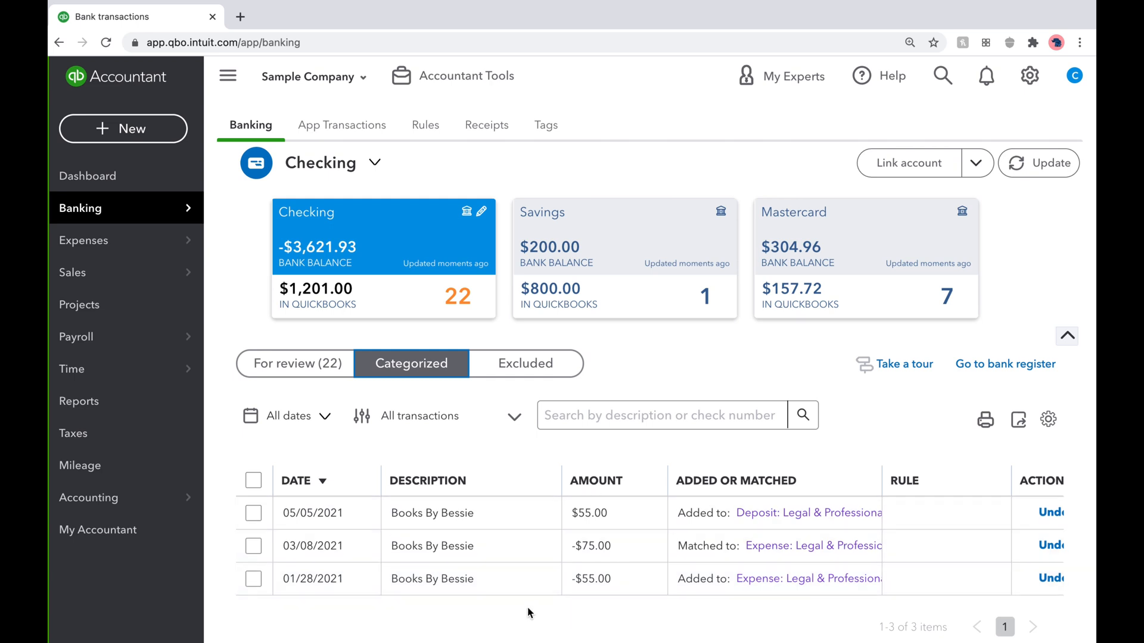
mouse_move(679, 385)
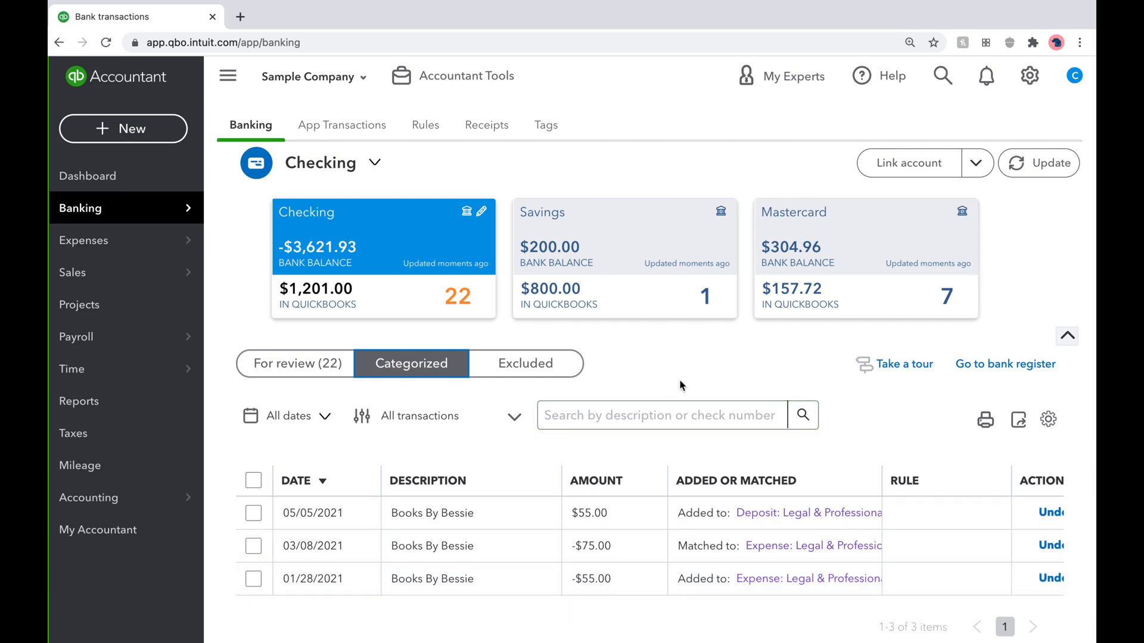